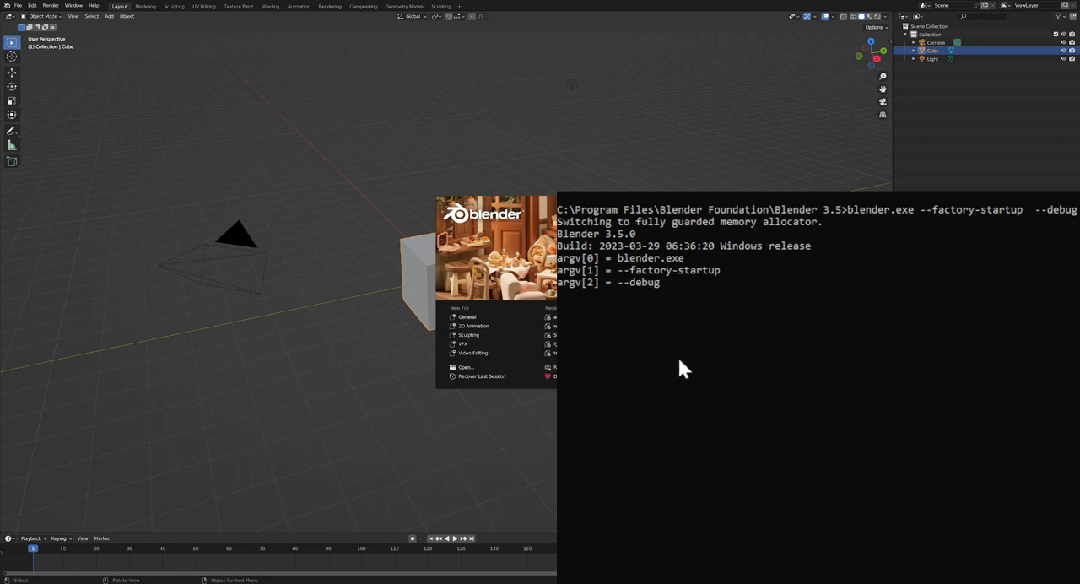
pyautogui.moveTo(631, 284)
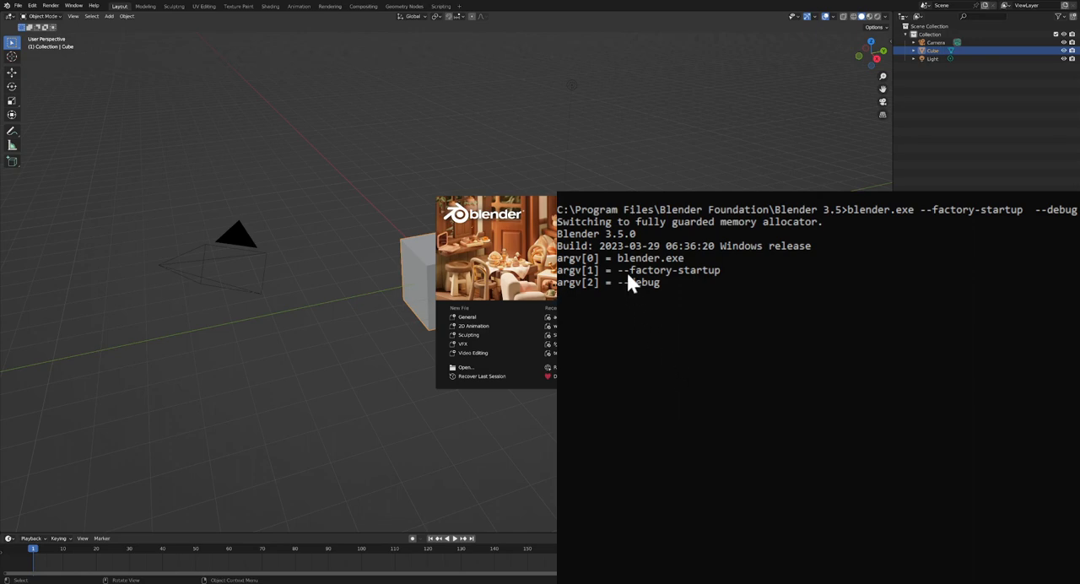
pyautogui.moveTo(694, 338)
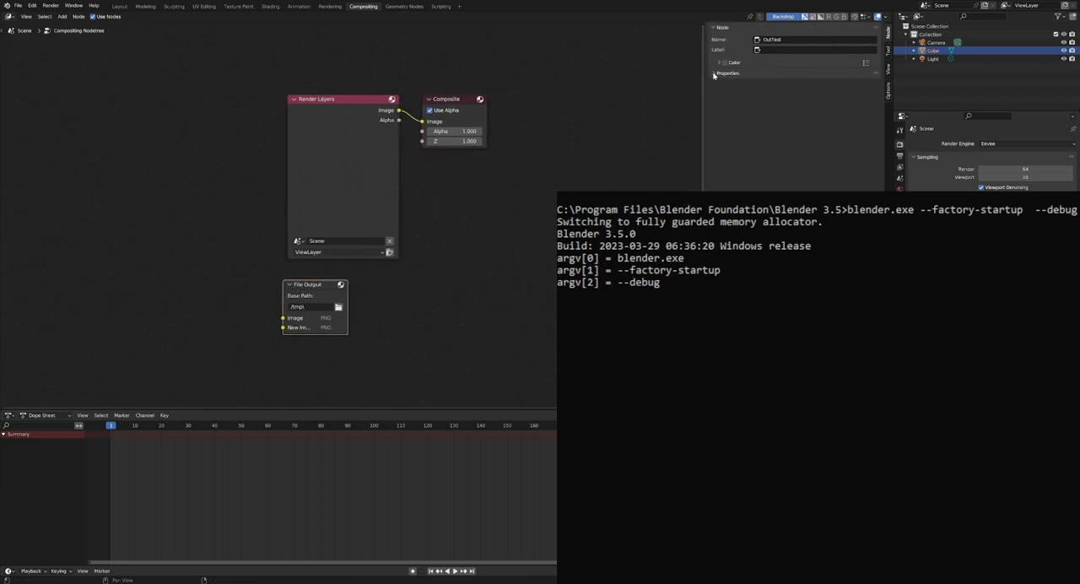
# - Remove the OutTest node's Image input, quit Blender without saving, and relaunch it from the console
pyautogui.click(715, 73)
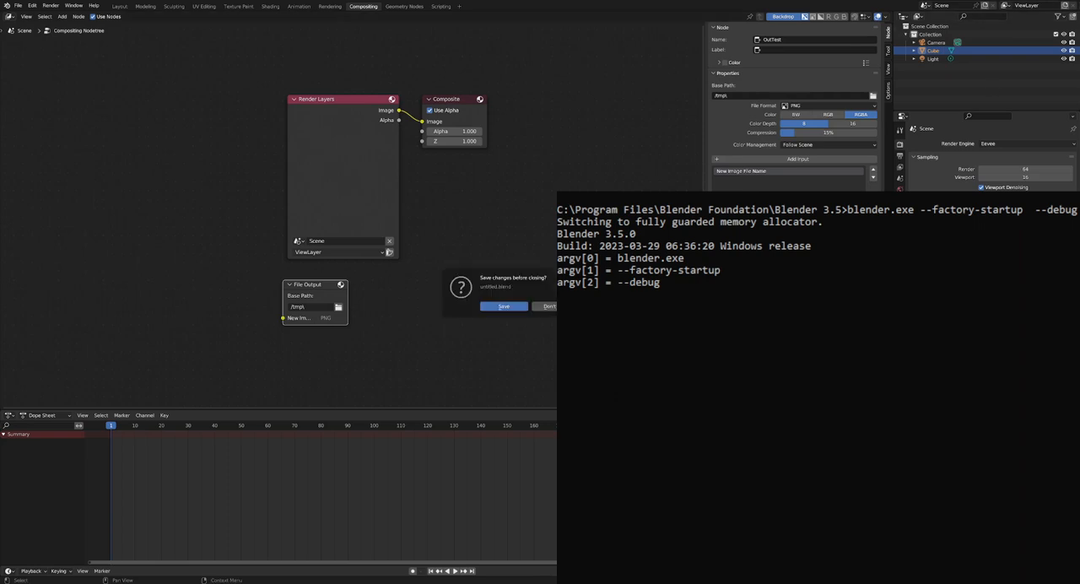
pyautogui.click(547, 305)
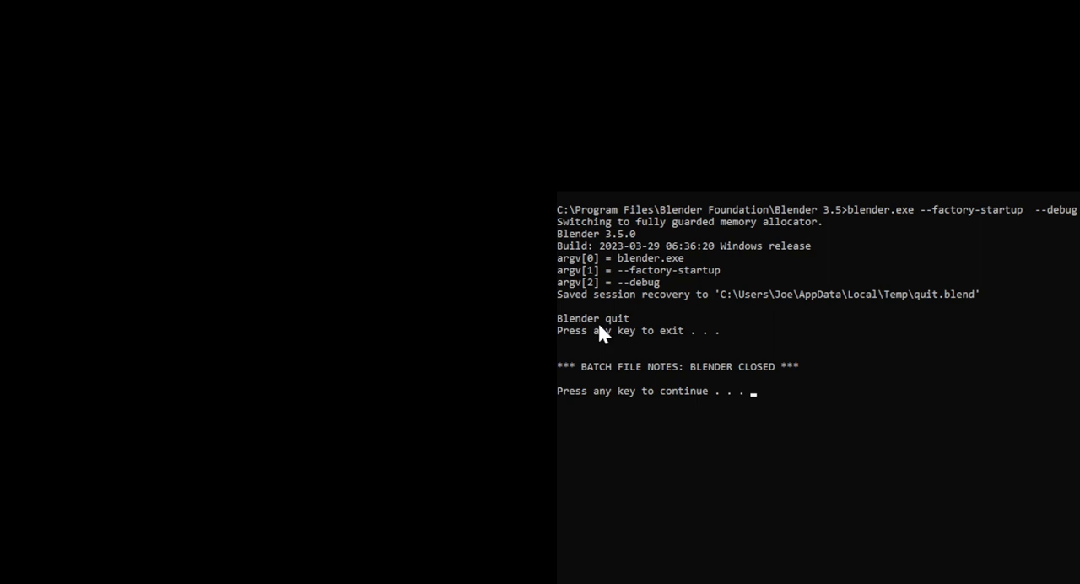
pyautogui.moveTo(742, 377)
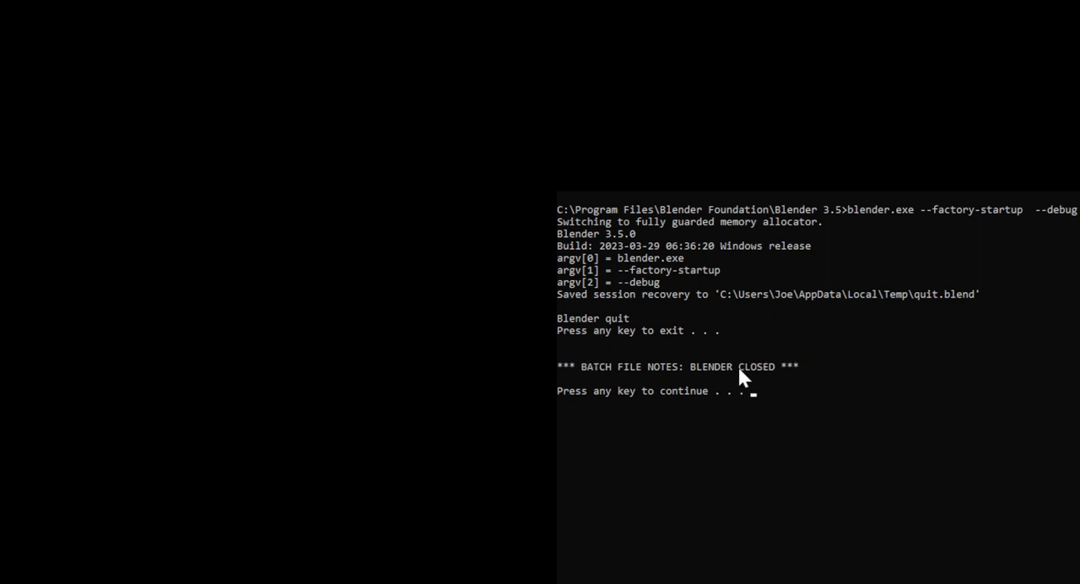
pyautogui.press('enter')
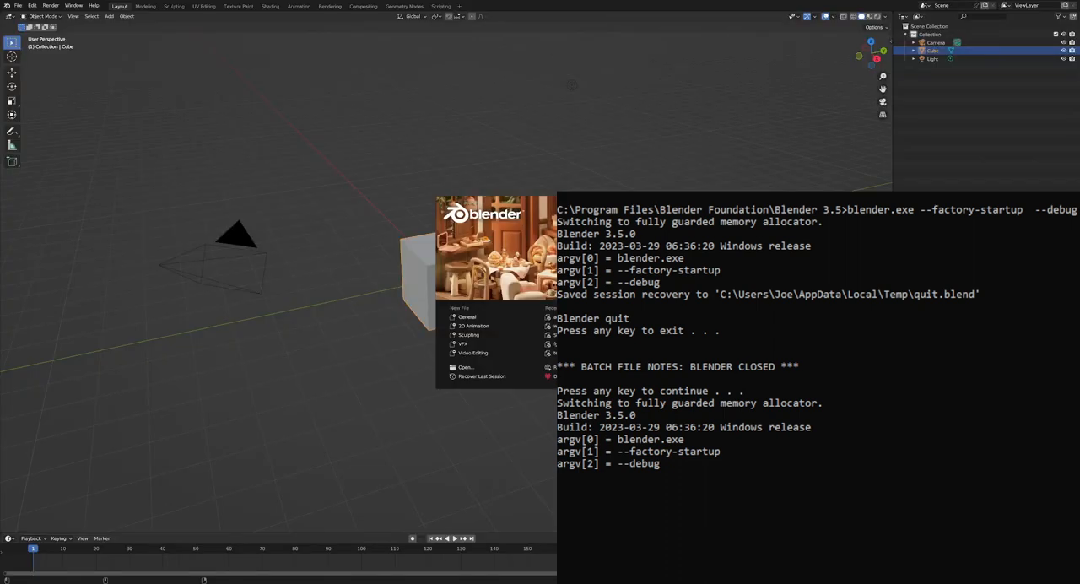
pyautogui.moveTo(3, 239)
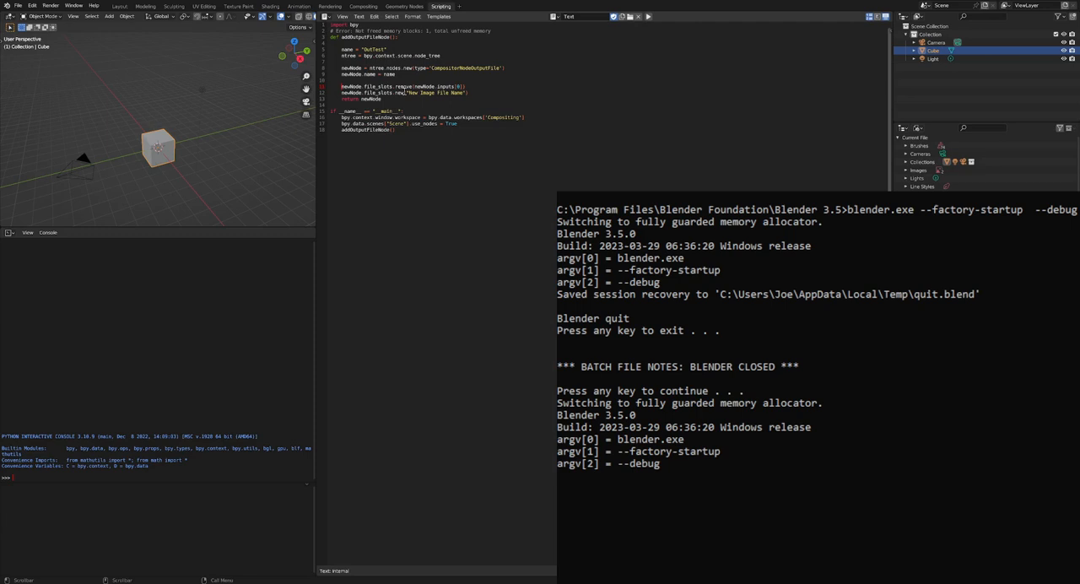
# - Run the addOutputFileNode script to recreate the File Output node with one image input
pyautogui.click(362, 6)
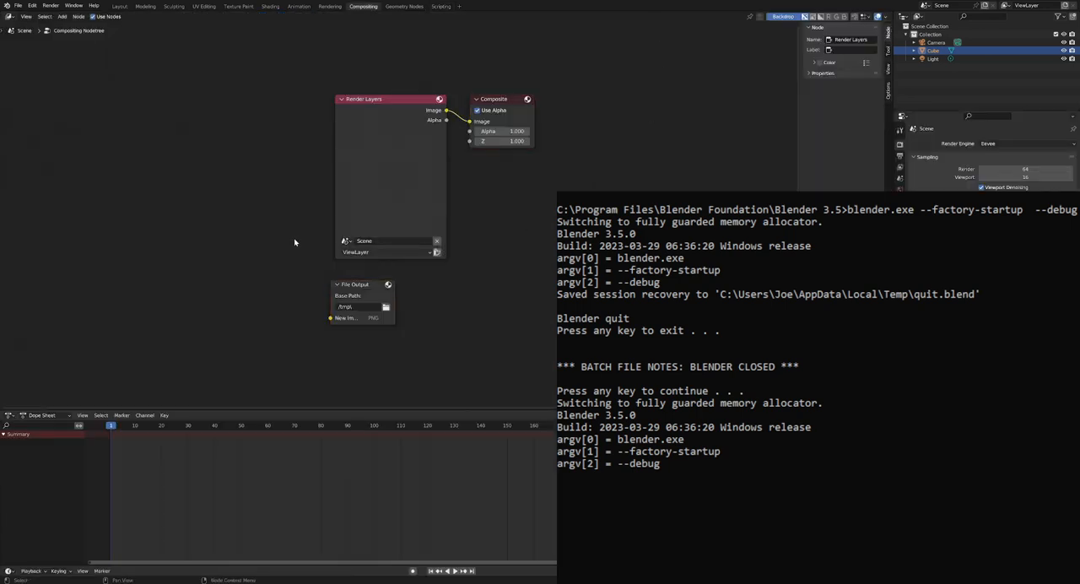